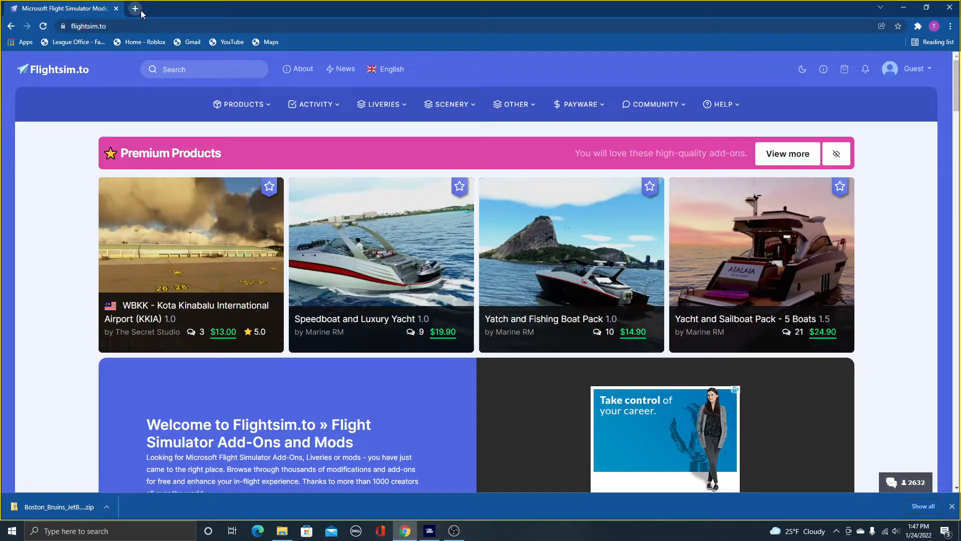
{"action": "mouse_move", "coordinate": [129, 60]}
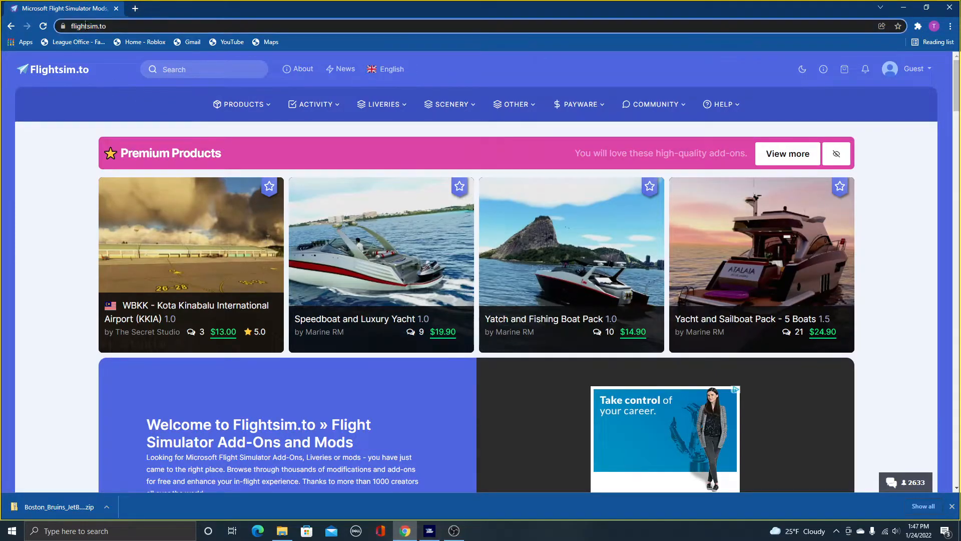
Browse flightsim.to Boeing 787 liveries sorted by most downloaded to the United Airlines B787-10 New colors livery
{"action": "left_click", "coordinate": [89, 25]}
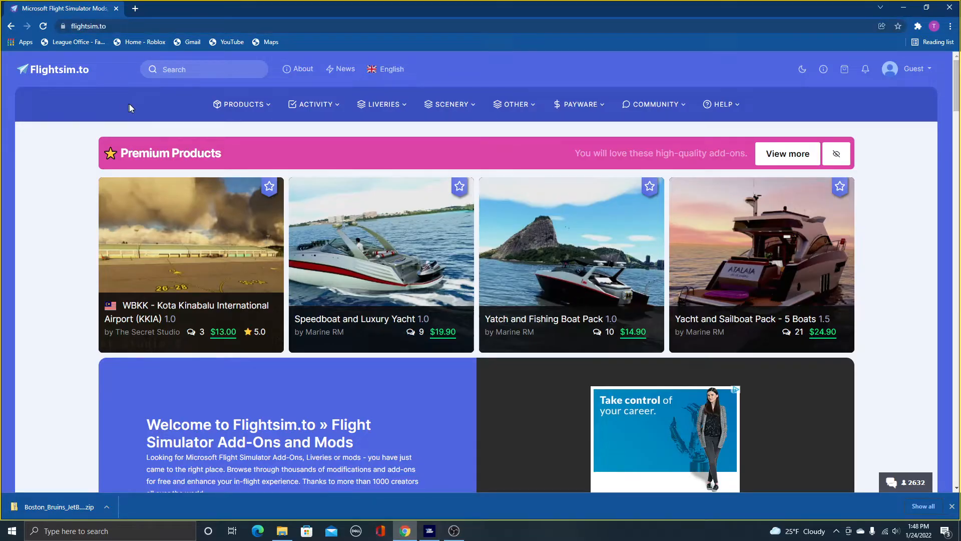
{"action": "mouse_move", "coordinate": [96, 88]}
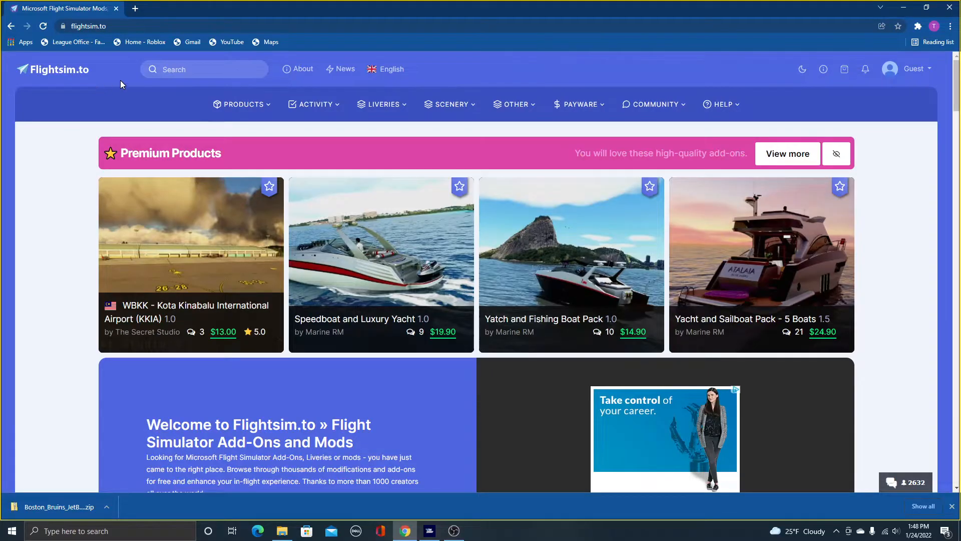
{"action": "left_click", "coordinate": [382, 105]}
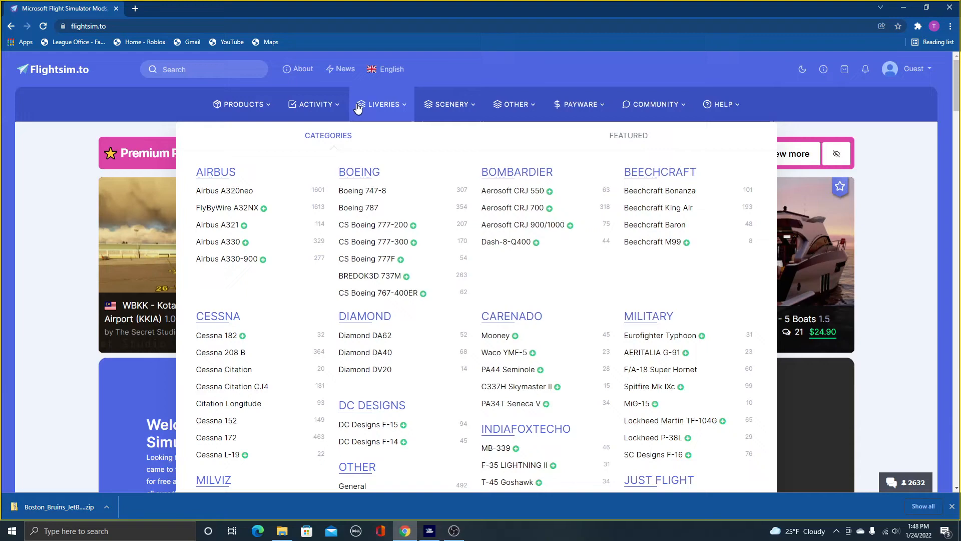
{"action": "mouse_move", "coordinate": [385, 109]}
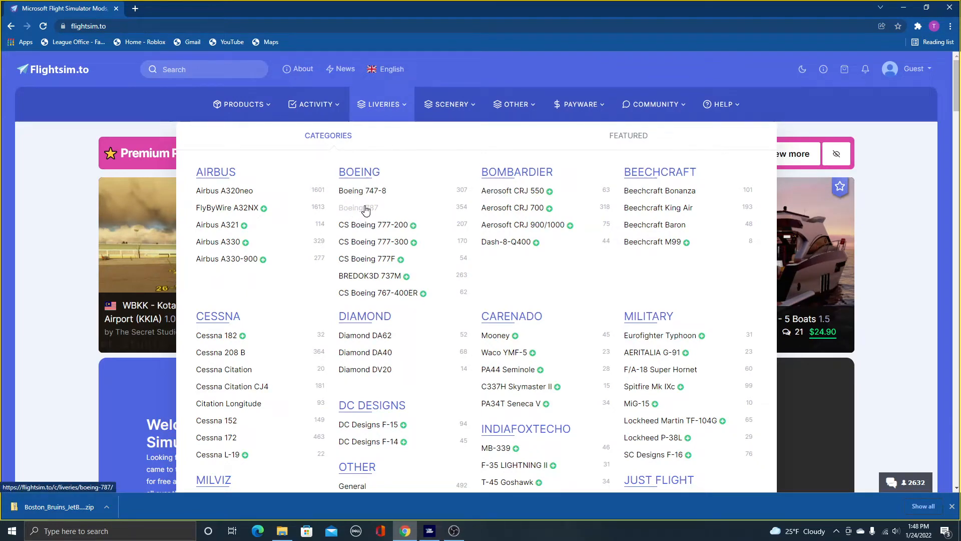
{"action": "left_click", "coordinate": [358, 208]}
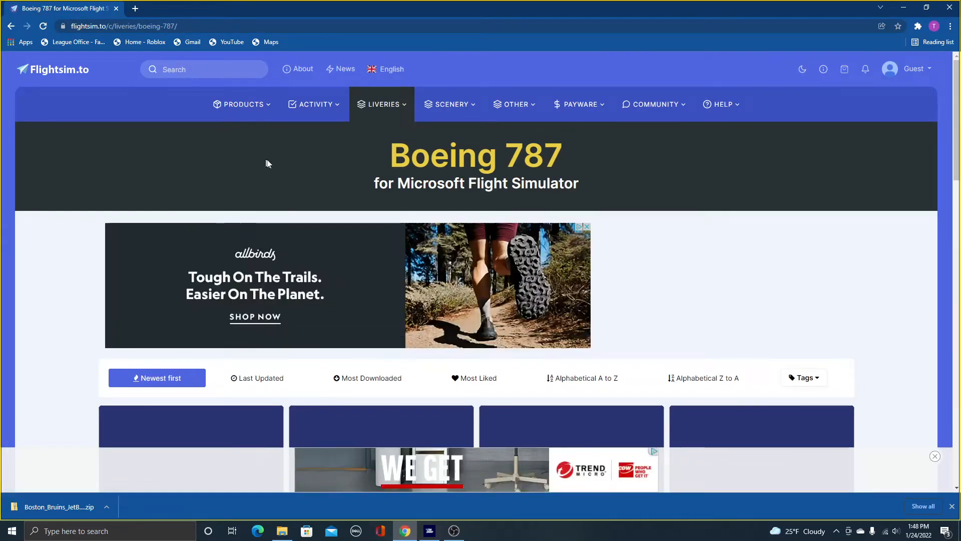
{"action": "scroll", "scroll_direction": "down", "scroll_amount": 3}
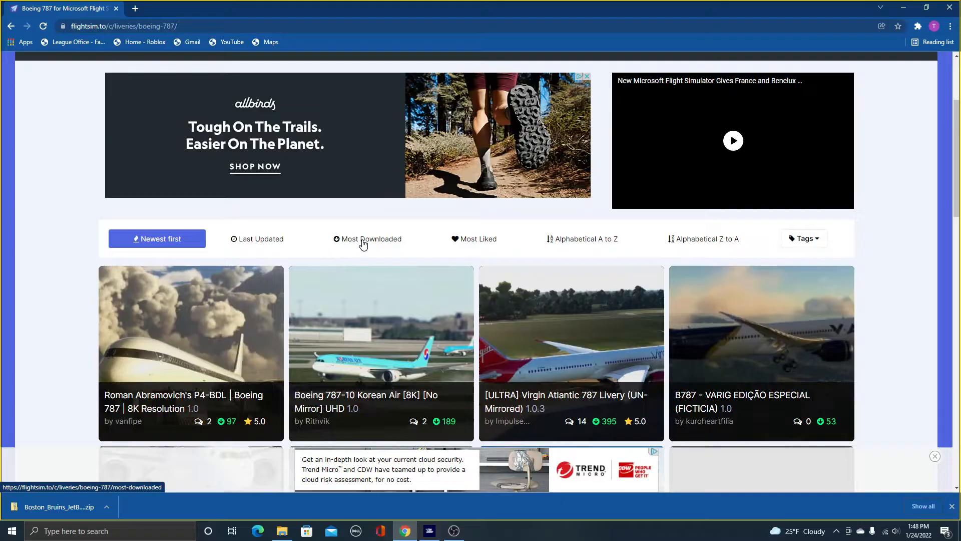
{"action": "left_click", "coordinate": [367, 238]}
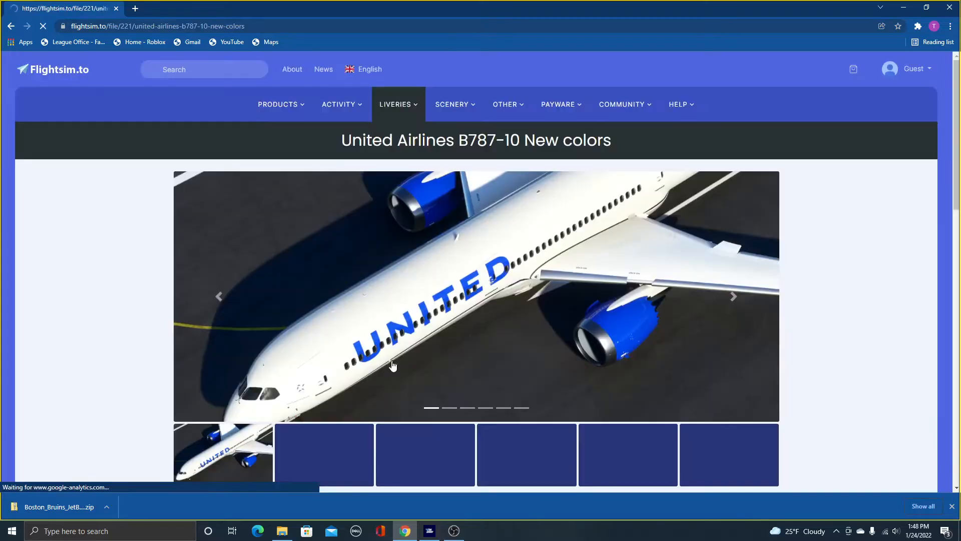
Download version 1.3 of the United Airlines B787-10 livery
{"action": "scroll", "scroll_direction": "down", "scroll_amount": 3}
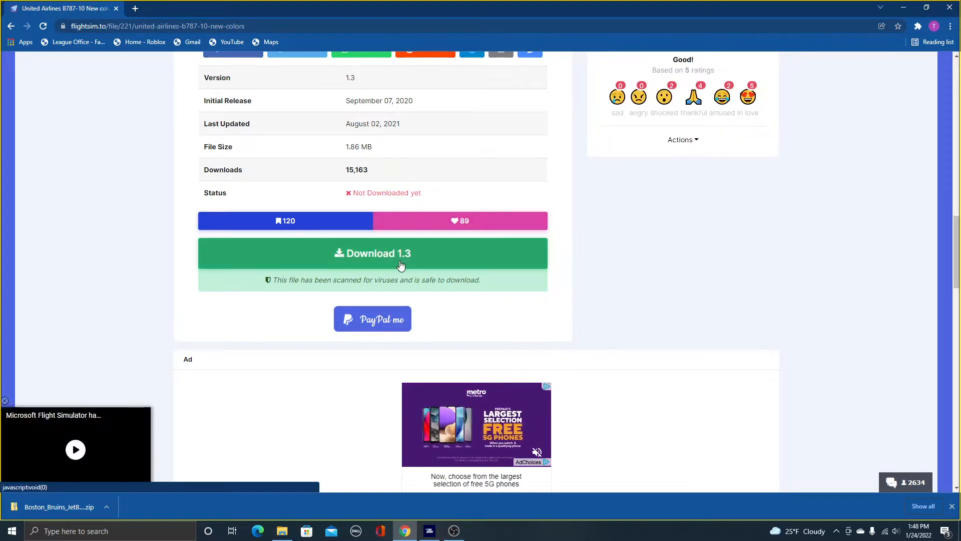
{"action": "mouse_move", "coordinate": [324, 87]}
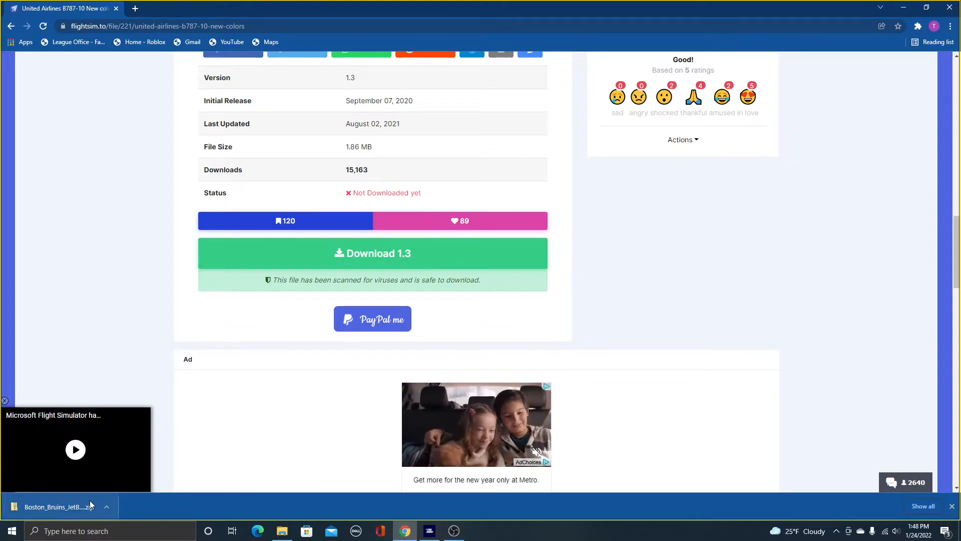
{"action": "left_click", "coordinate": [75, 449]}
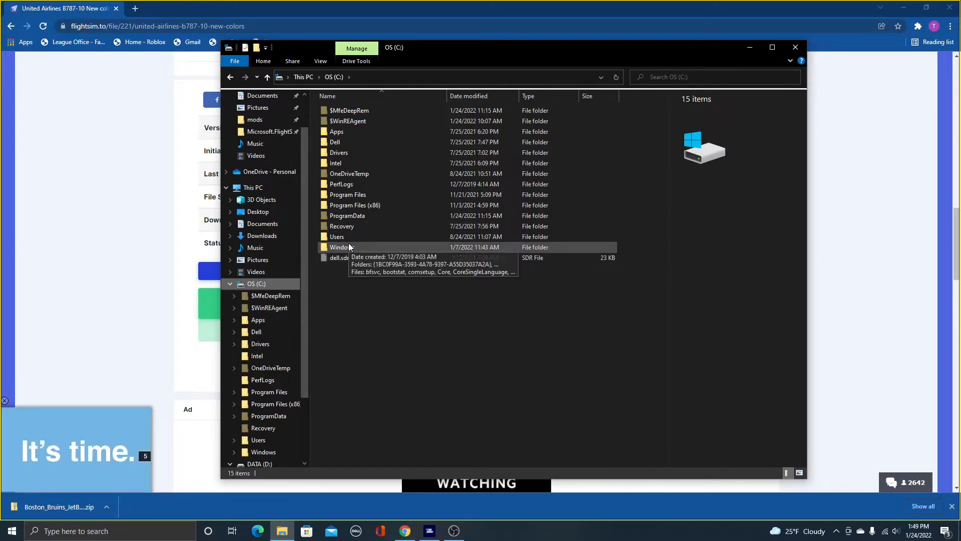
Browse from the C: drive through Users and the user profile into AppData
{"action": "double_click", "coordinate": [337, 131]}
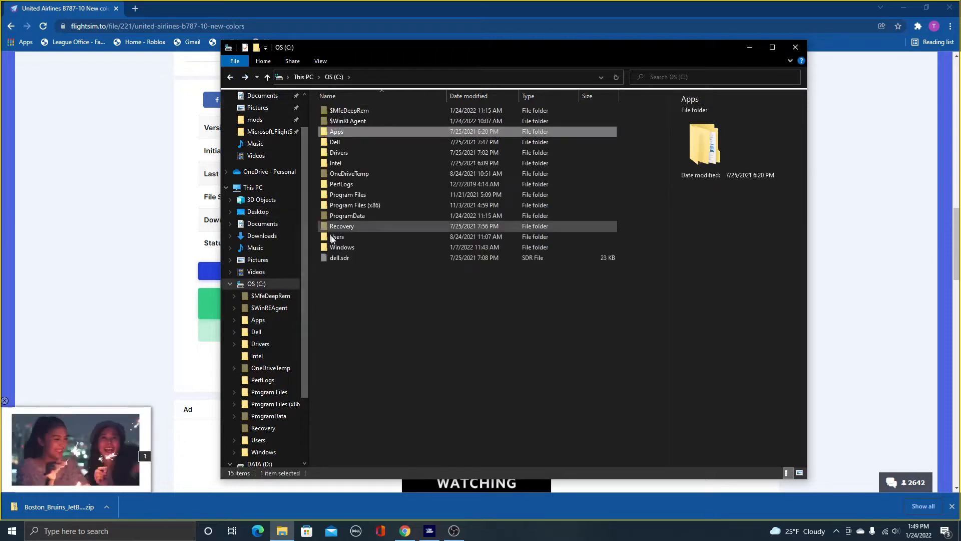
{"action": "double_click", "coordinate": [337, 237]}
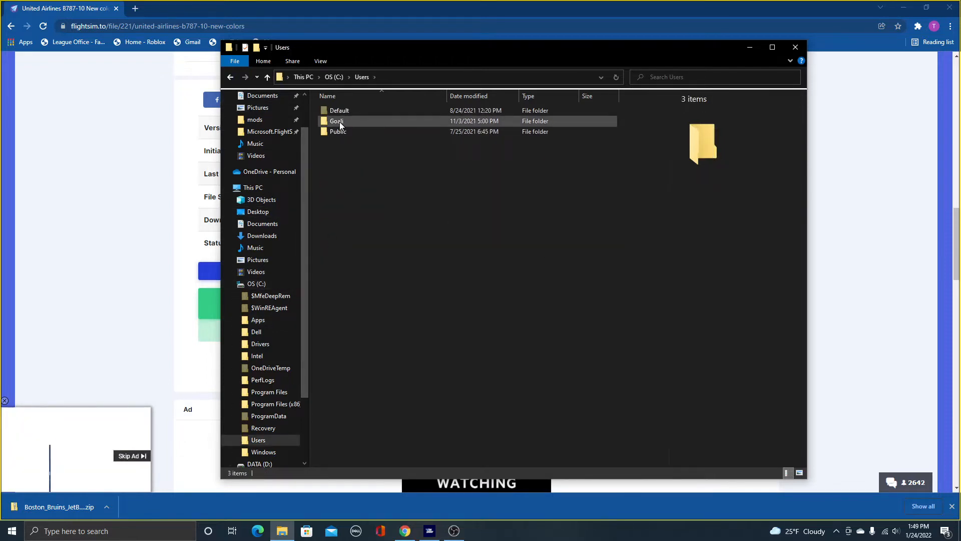
{"action": "mouse_move", "coordinate": [341, 123]}
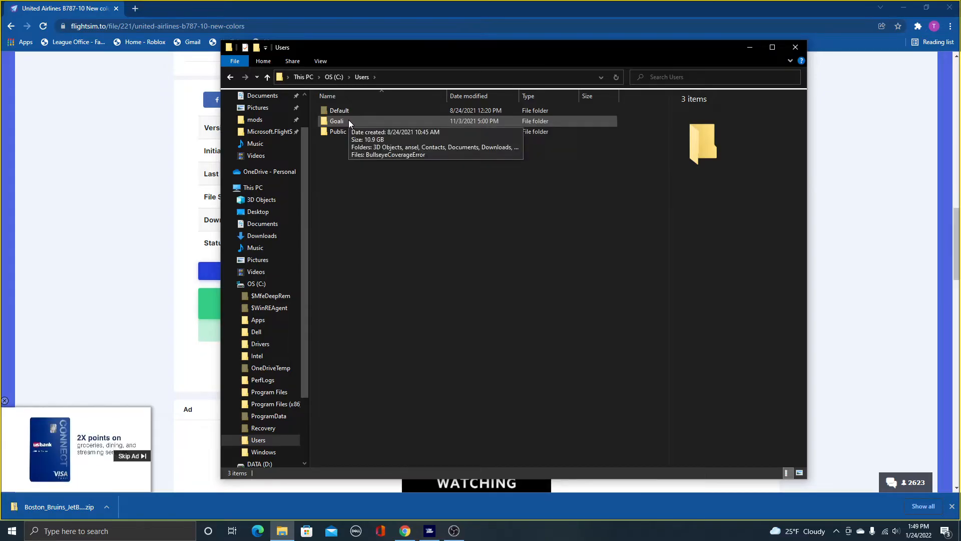
{"action": "double_click", "coordinate": [337, 121]}
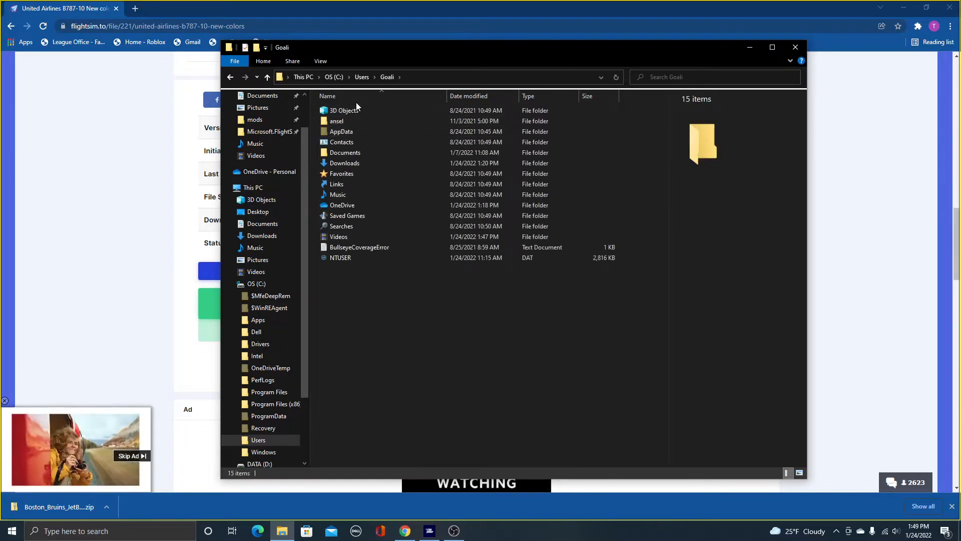
{"action": "left_click", "coordinate": [339, 237]}
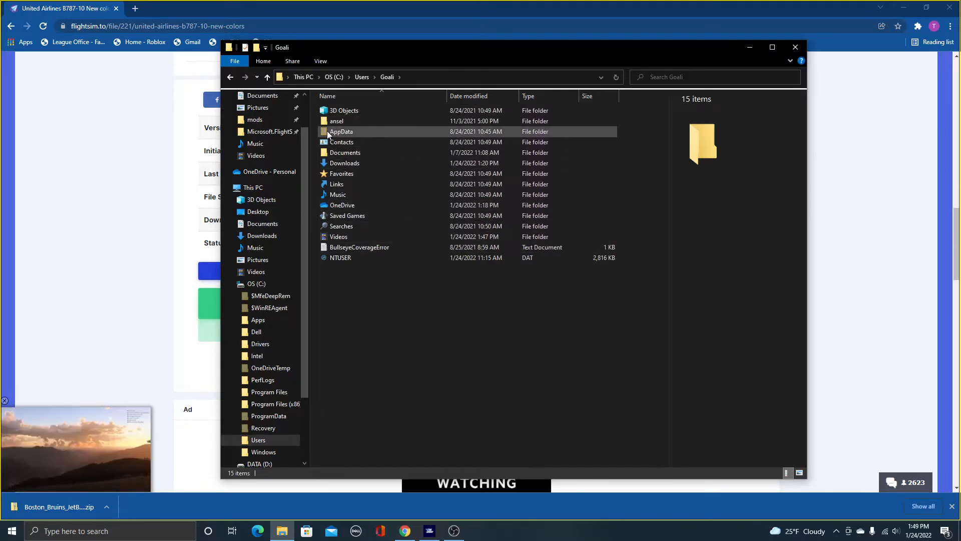
{"action": "double_click", "coordinate": [341, 131]}
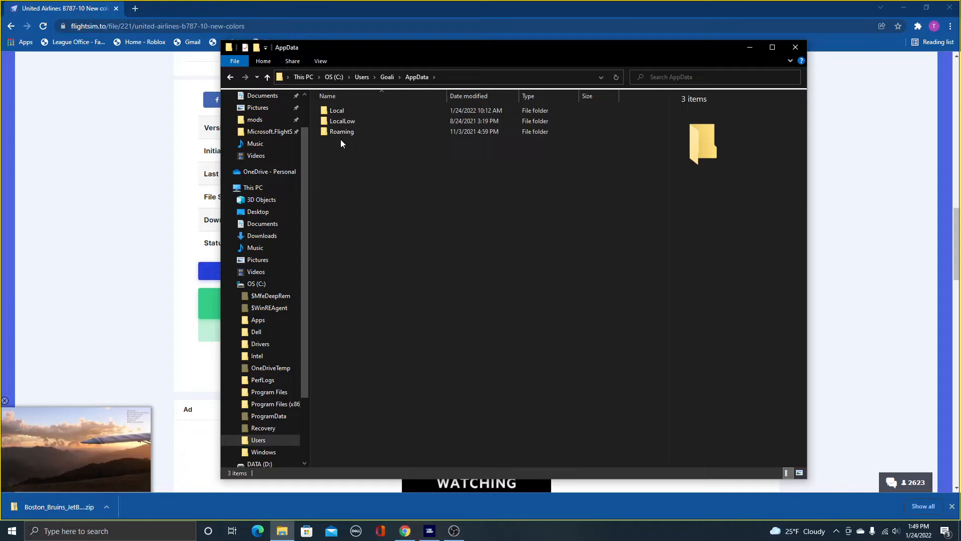
{"action": "double_click", "coordinate": [337, 110]}
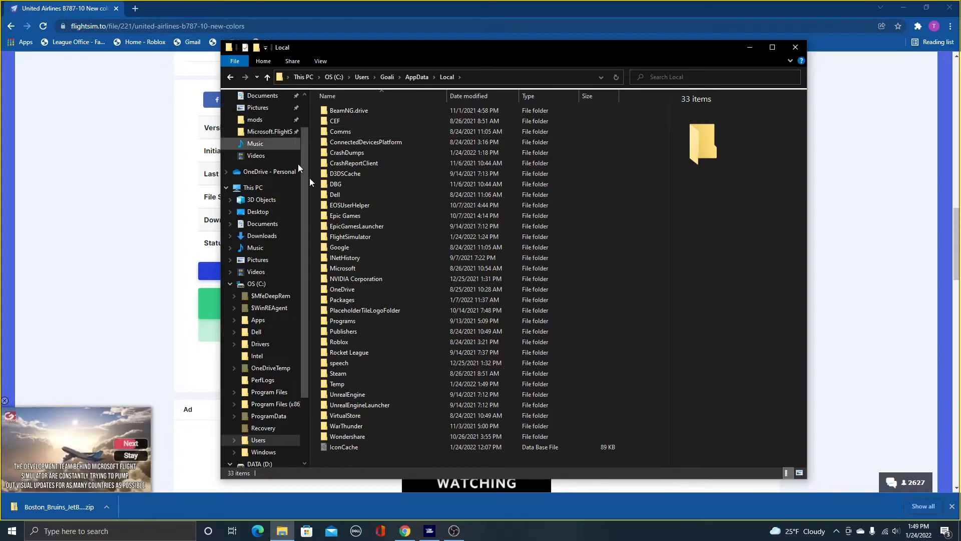
{"action": "mouse_move", "coordinate": [270, 132]}
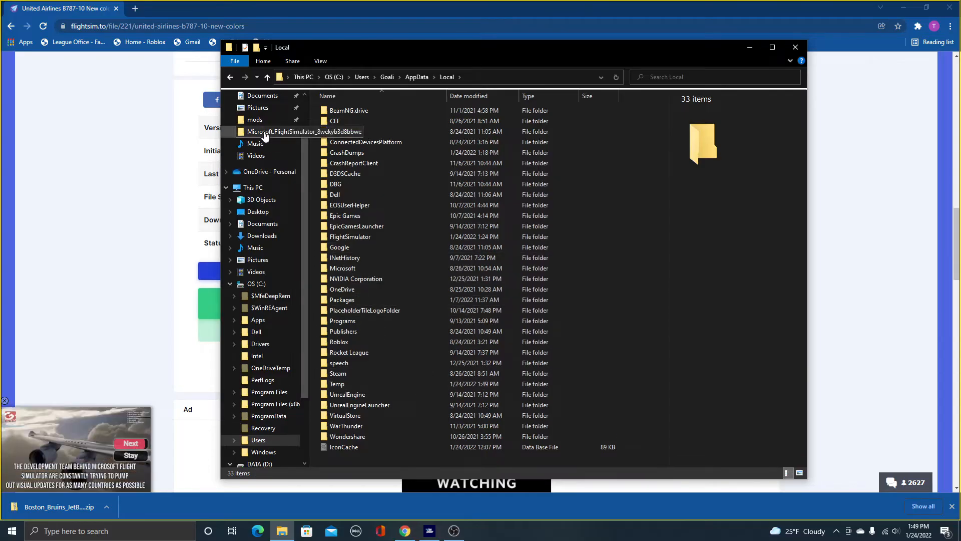
Open Microsoft.FlightSimulator_8wekyb3d8bbwe > LocalCache > Packages > Community, containing livery-b787-ual
{"action": "double_click", "coordinate": [303, 132]}
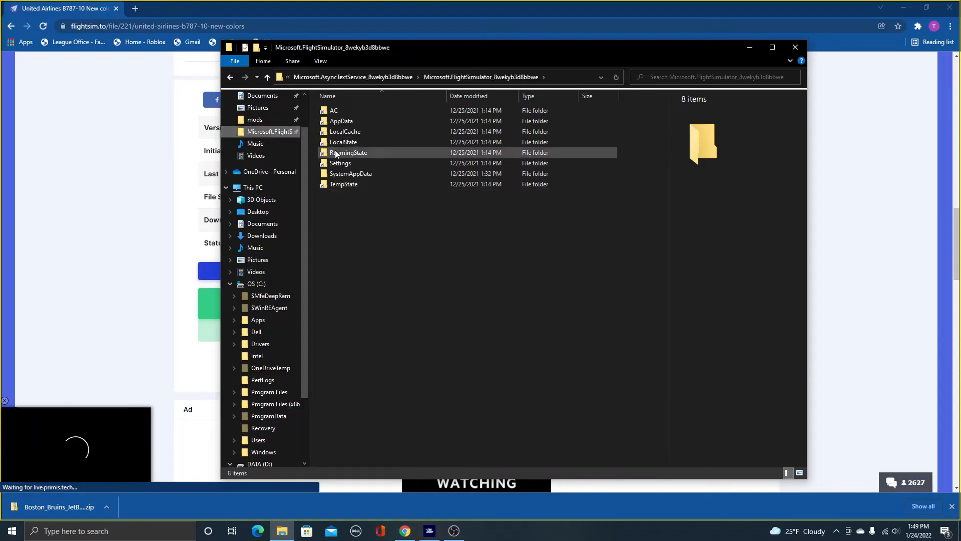
{"action": "double_click", "coordinate": [344, 131]}
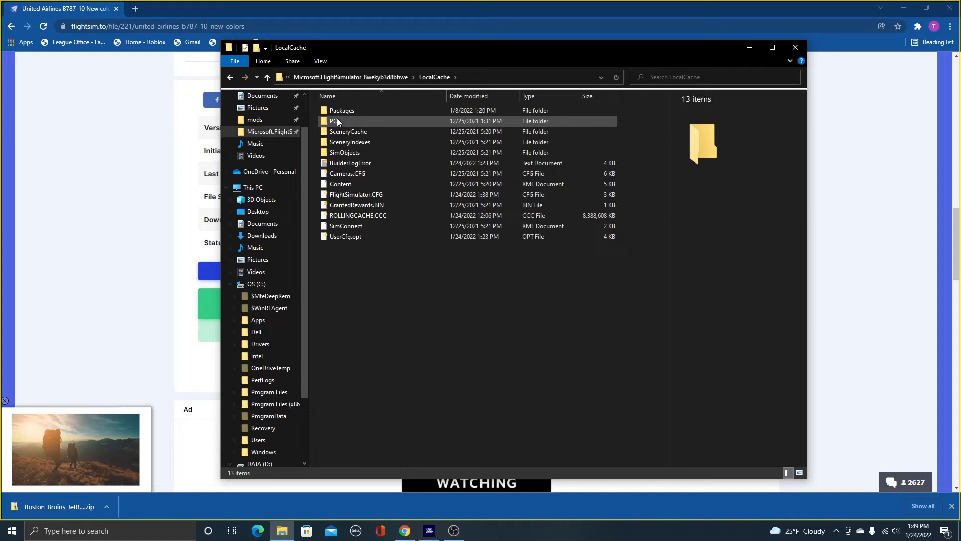
{"action": "double_click", "coordinate": [342, 110]}
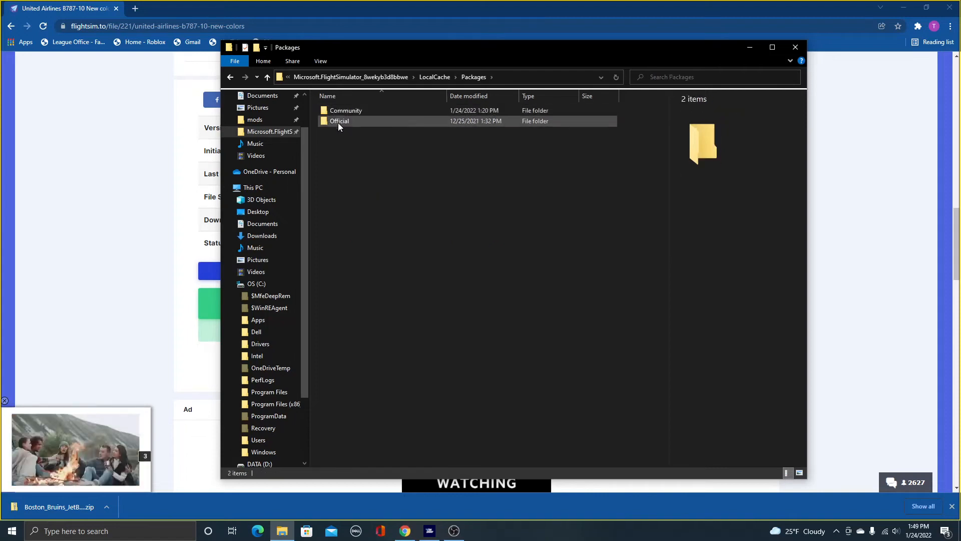
{"action": "double_click", "coordinate": [346, 110]}
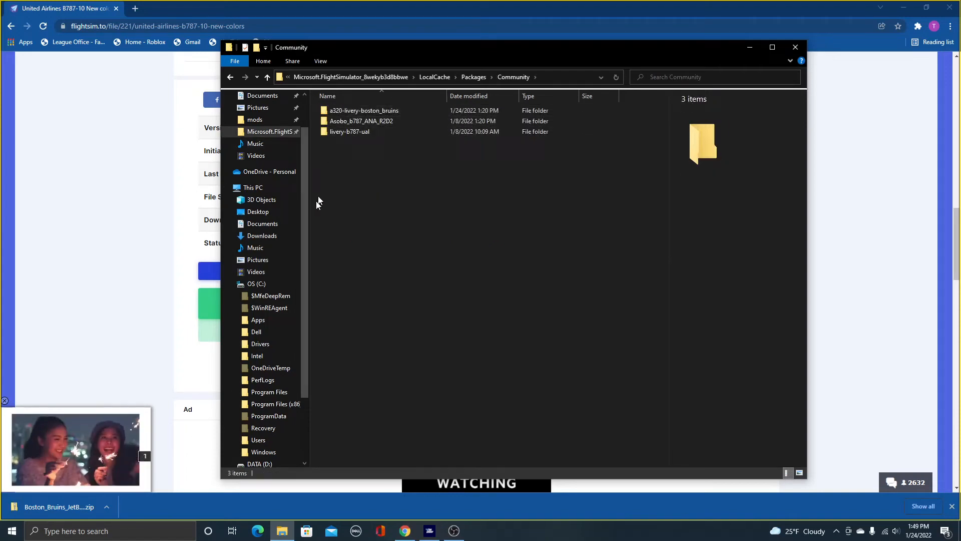
{"action": "right_click", "coordinate": [281, 530]}
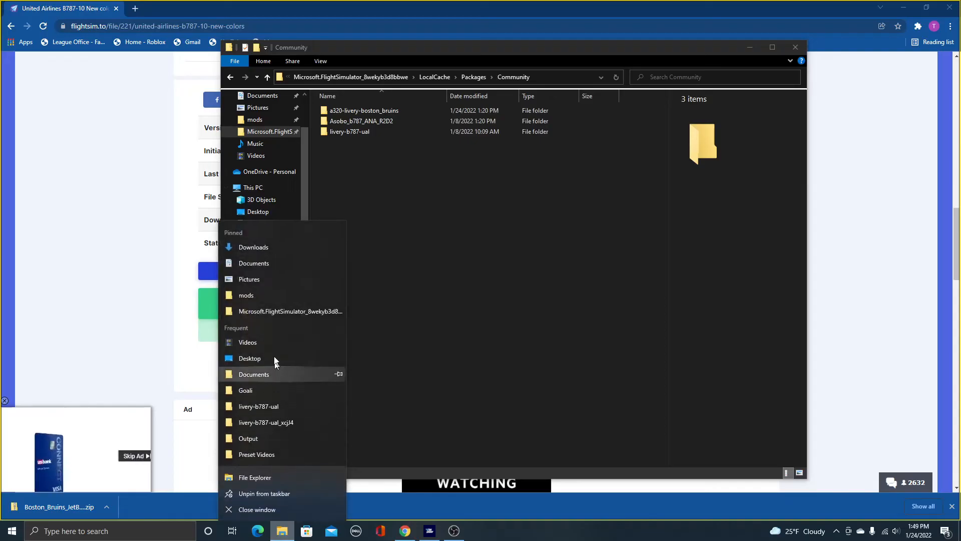
{"action": "left_click", "coordinate": [254, 247]}
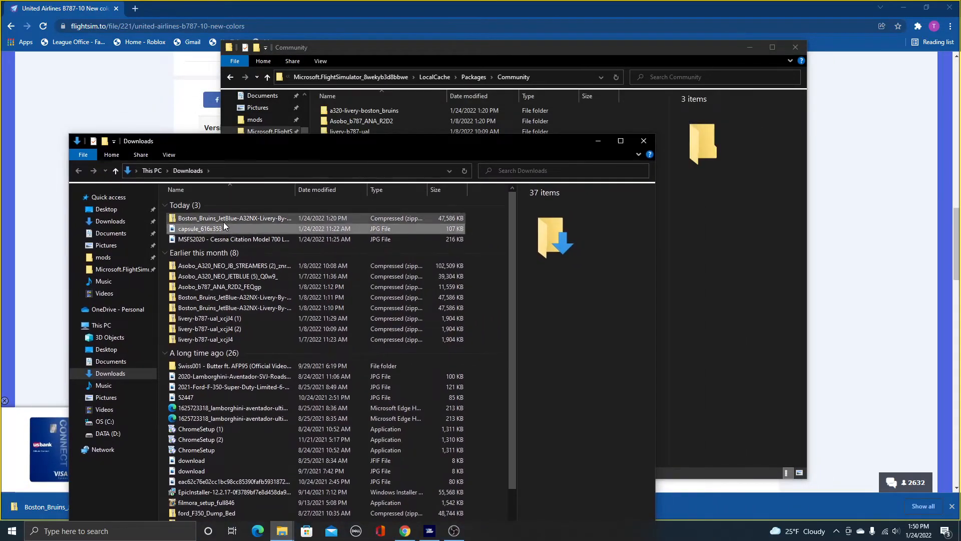
{"action": "double_click", "coordinate": [234, 218]}
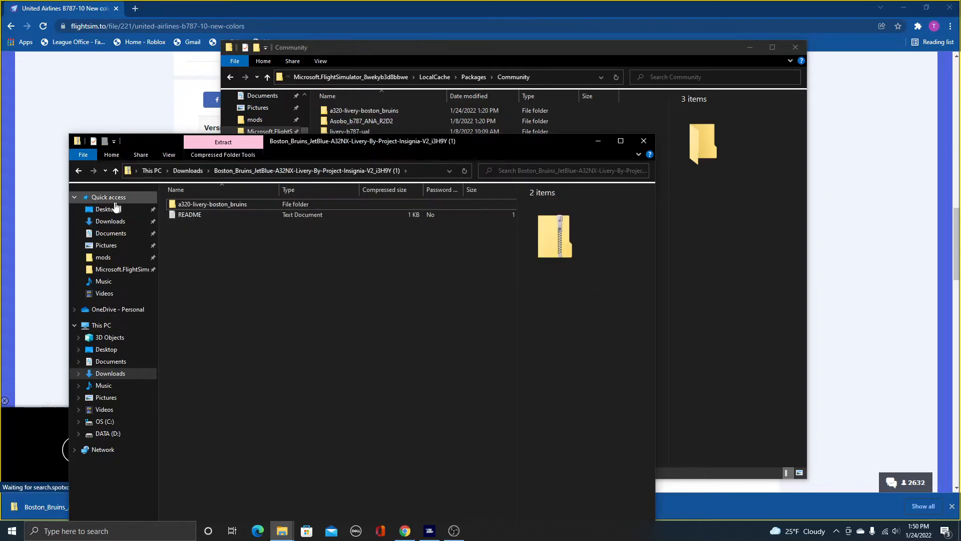
{"action": "left_click", "coordinate": [105, 209]}
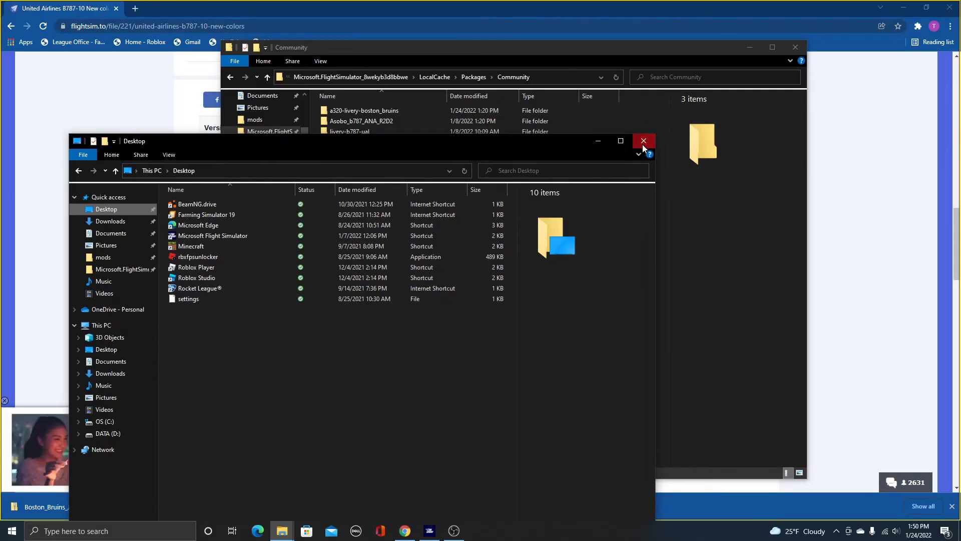
{"action": "left_click", "coordinate": [644, 142]}
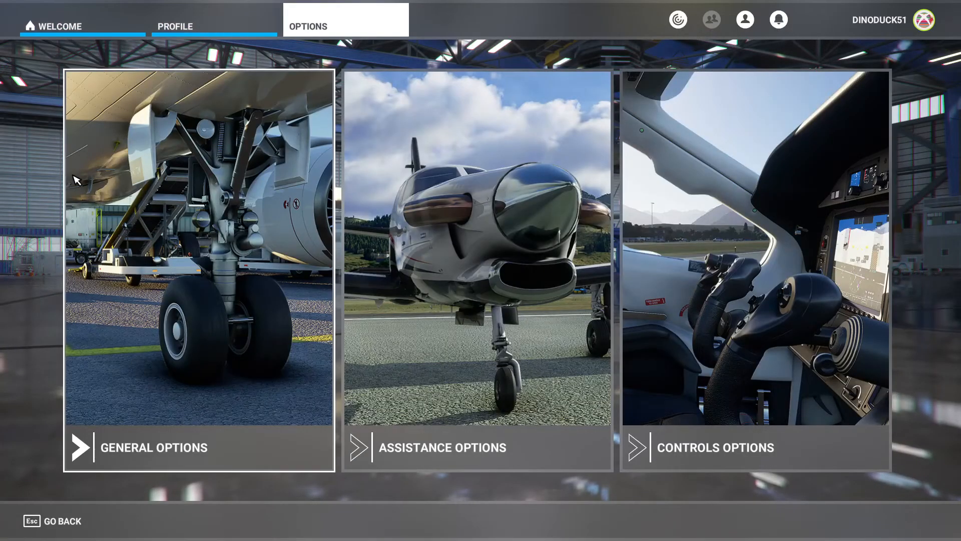
Select the Boeing 787-10 Dreamliner and apply its United Airlines livery
{"action": "left_click", "coordinate": [58, 27]}
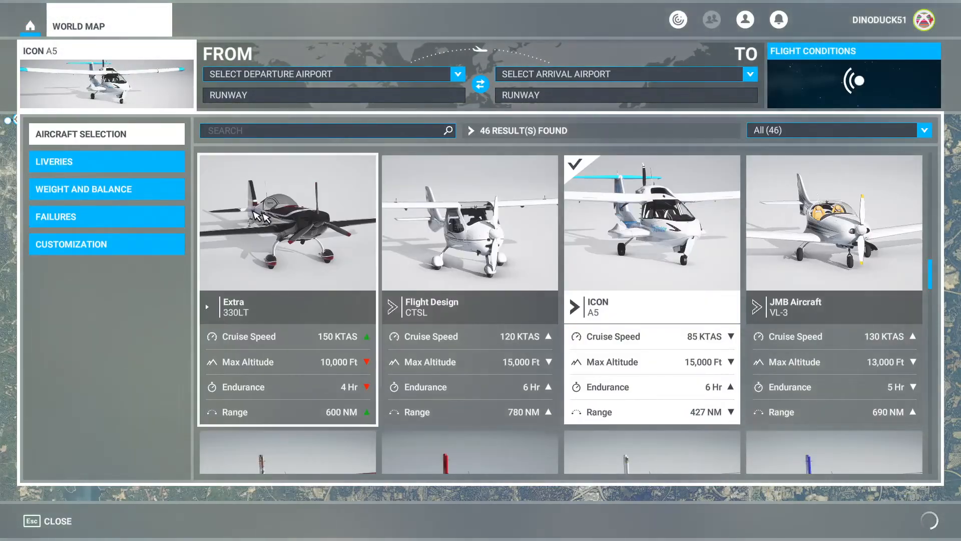
{"action": "scroll", "scroll_direction": "down", "scroll_amount": 3}
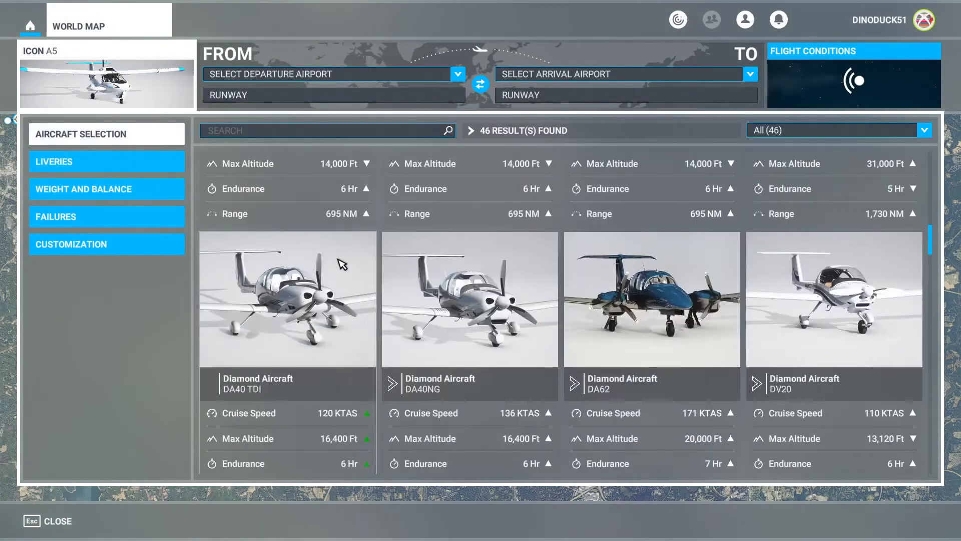
{"action": "scroll", "scroll_direction": "down", "scroll_amount": 3}
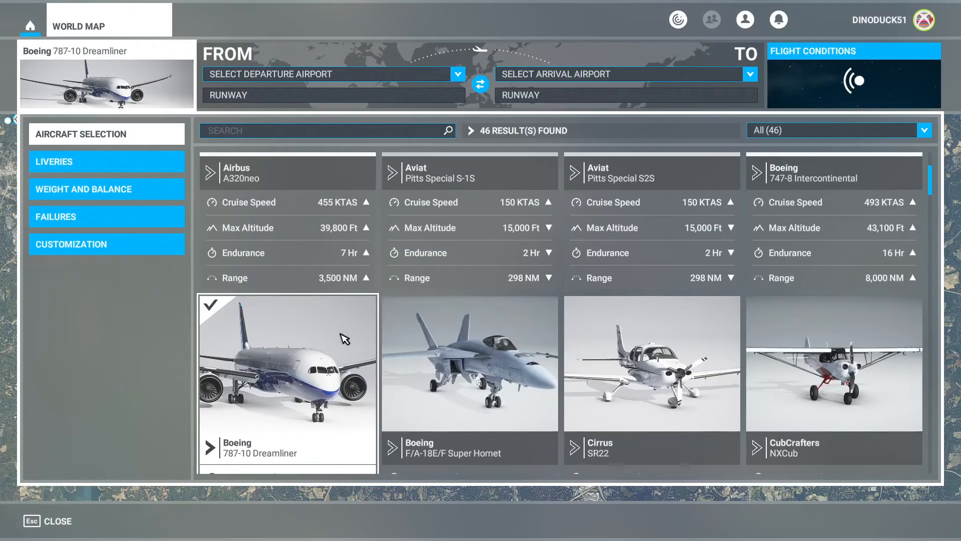
{"action": "left_click", "coordinate": [106, 162]}
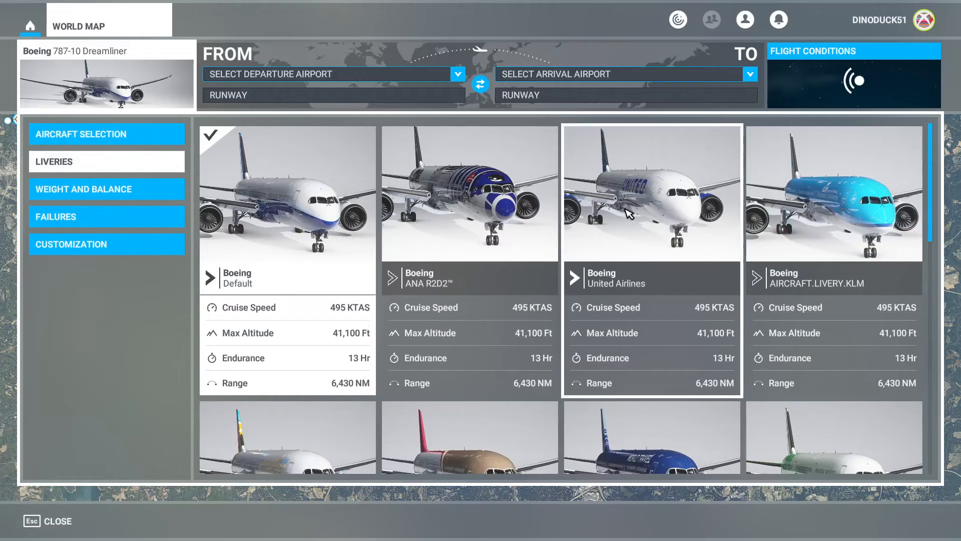
{"action": "left_click", "coordinate": [652, 193]}
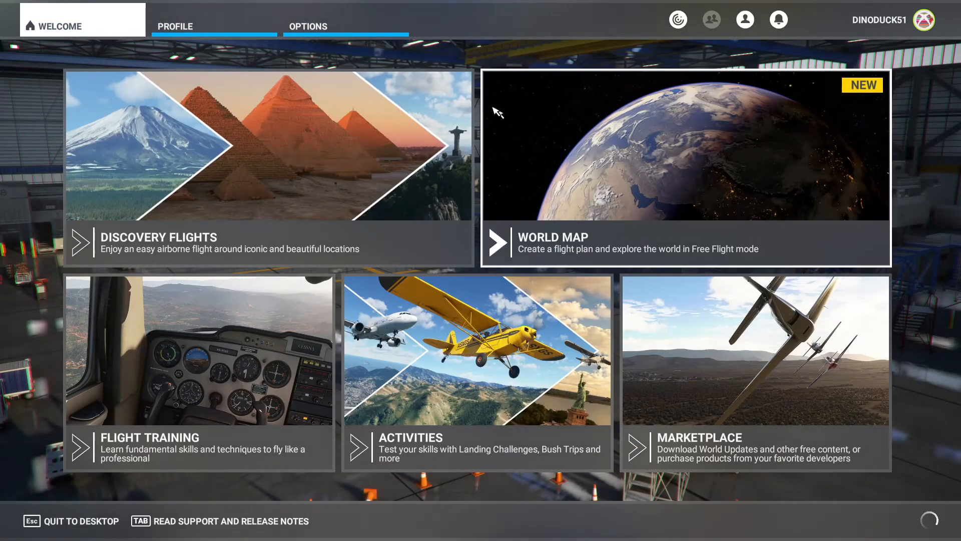
View the United Airlines Boeing 787-10 in the Profile hangar
{"action": "left_click", "coordinate": [175, 26]}
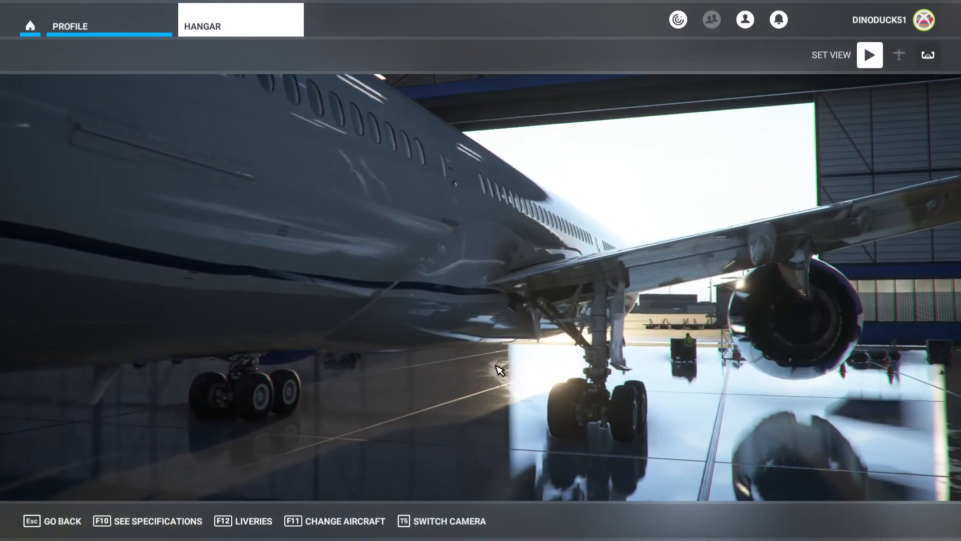
{"action": "left_click", "coordinate": [11, 530]}
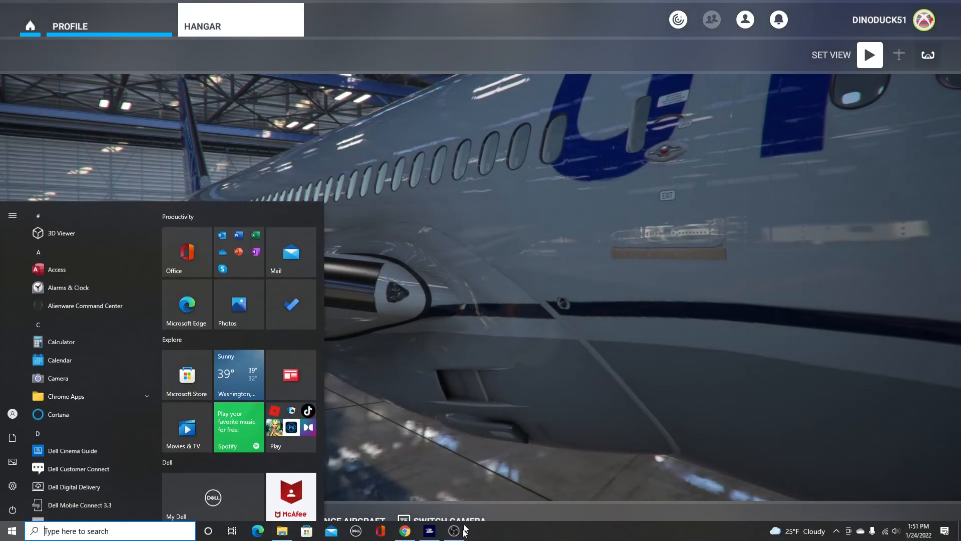